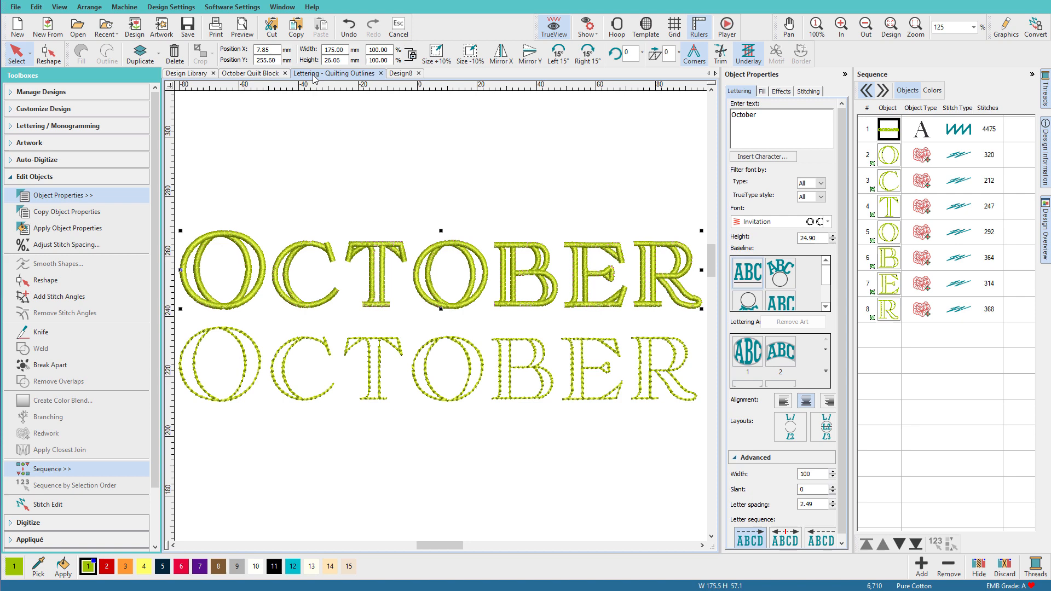
- Apply Break Apart to the lower OCTOBER for letters, then again for stitch pieces
{"action": "left_click", "coordinate": [439, 272]}
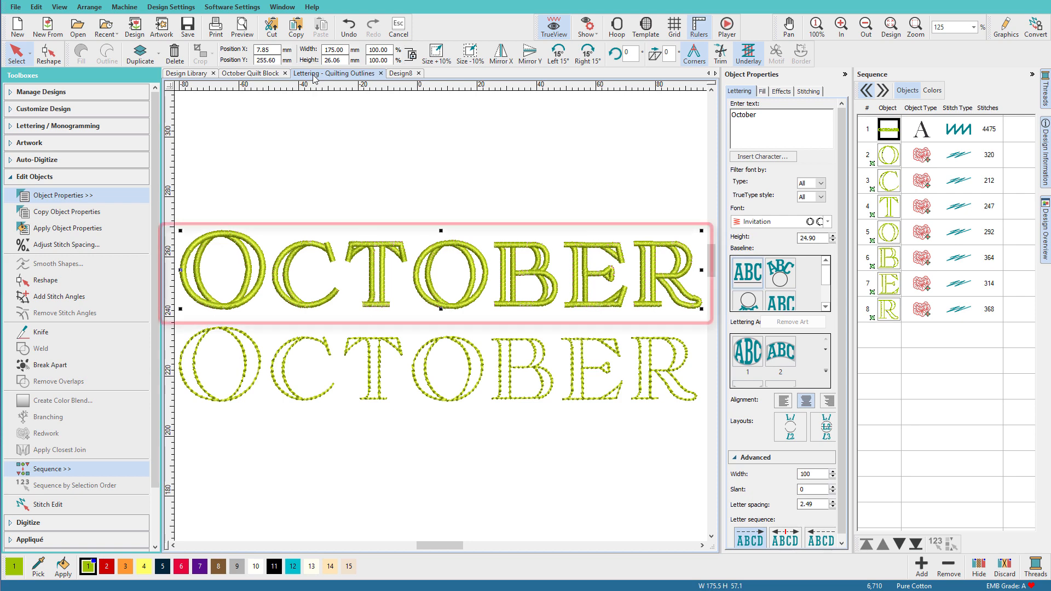
{"action": "left_click", "coordinate": [435, 273]}
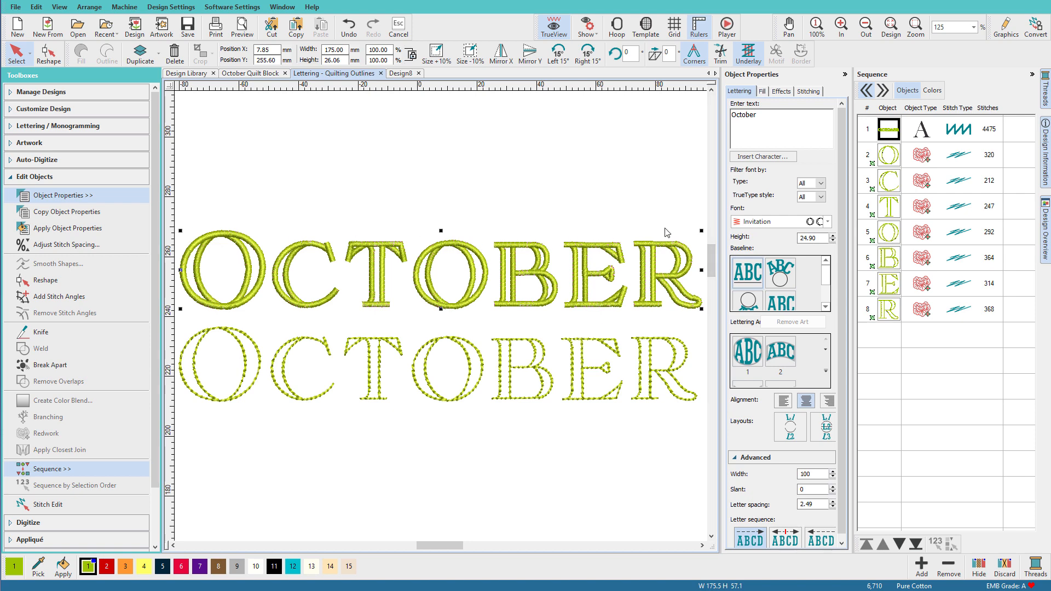
{"action": "mouse_move", "coordinate": [242, 260]}
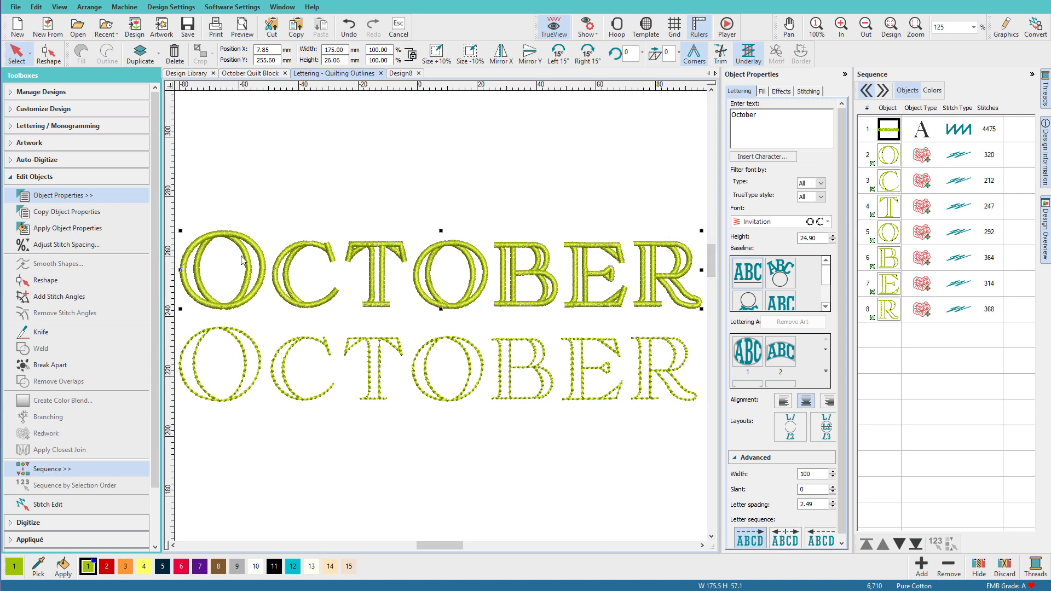
{"action": "mouse_move", "coordinate": [701, 295]}
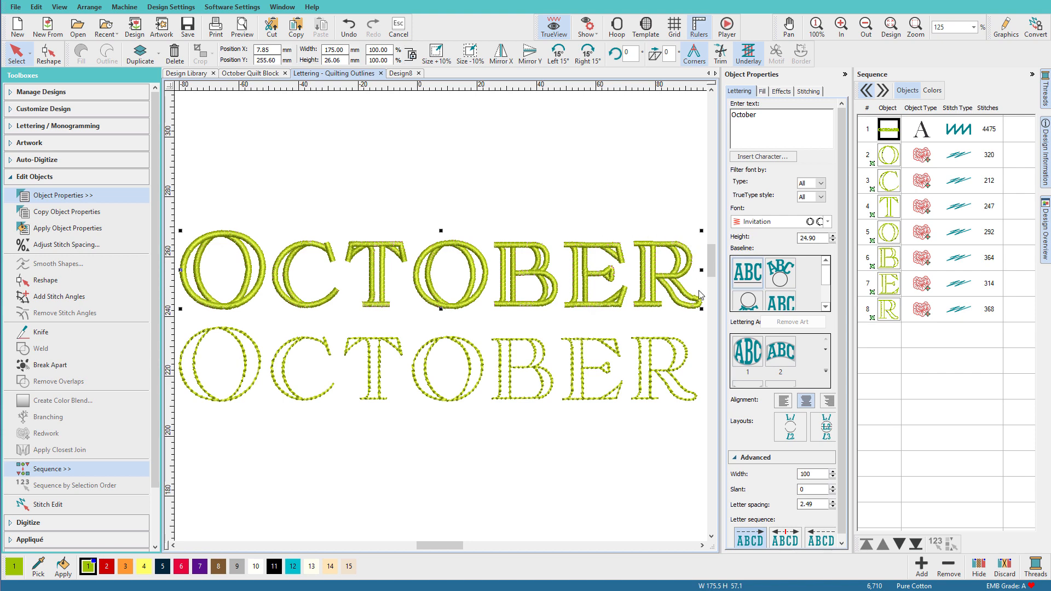
{"action": "mouse_move", "coordinate": [209, 305]}
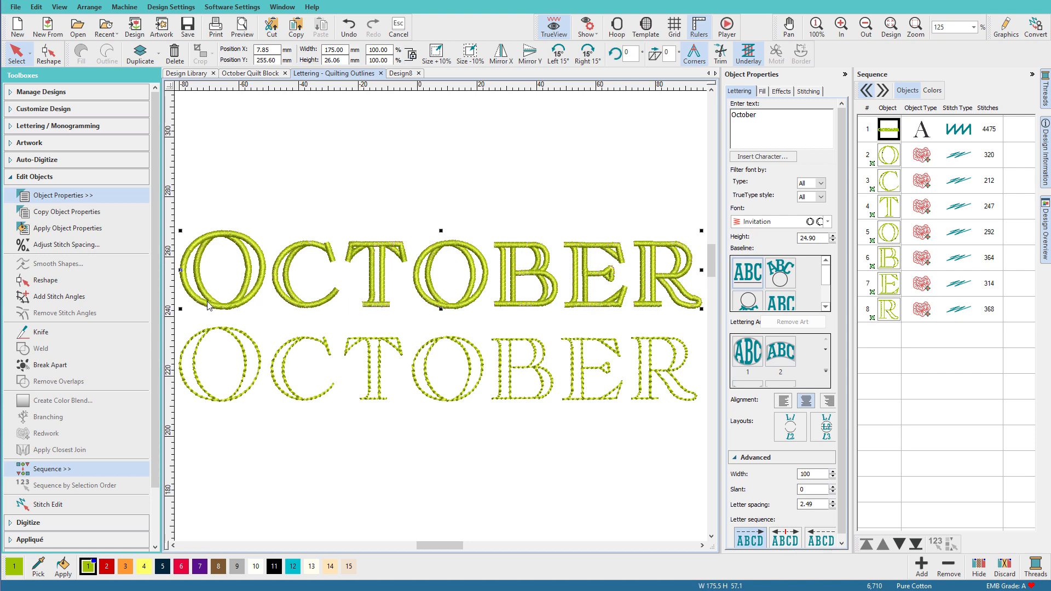
{"action": "mouse_move", "coordinate": [719, 308]}
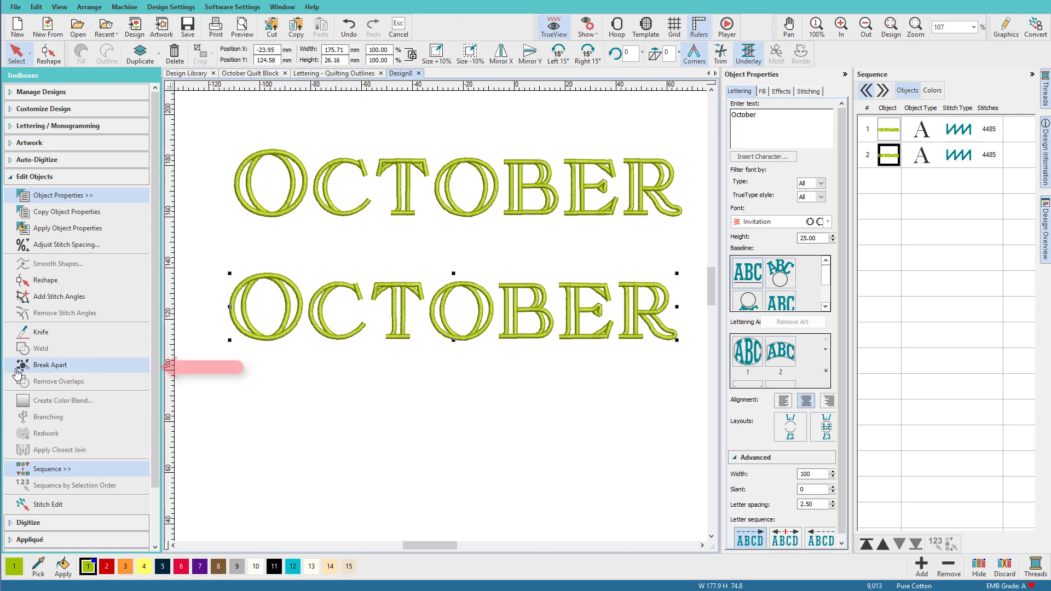
{"action": "mouse_move", "coordinate": [51, 364]}
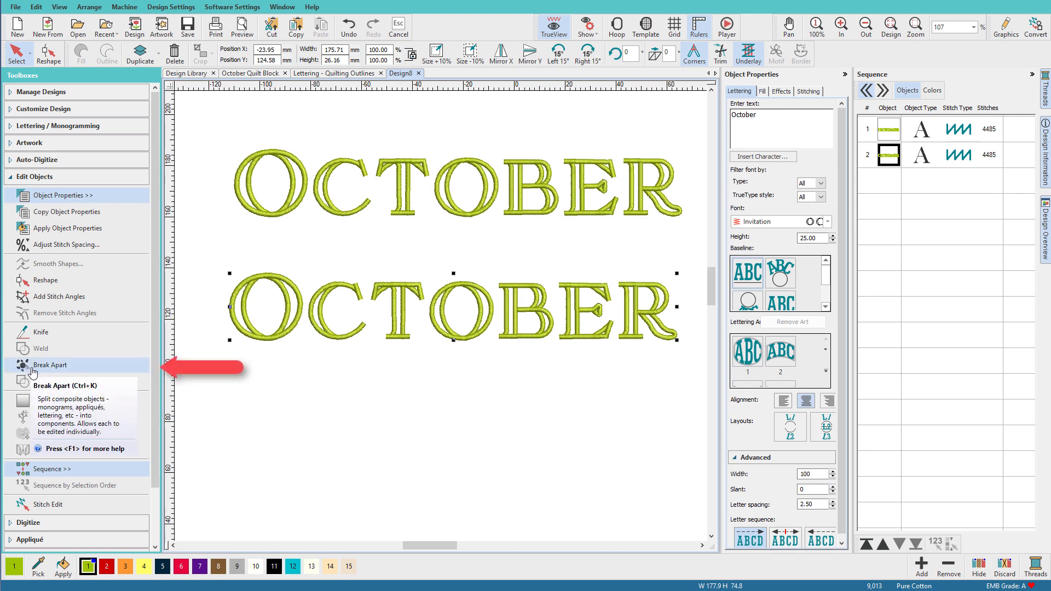
{"action": "left_click", "coordinate": [50, 365]}
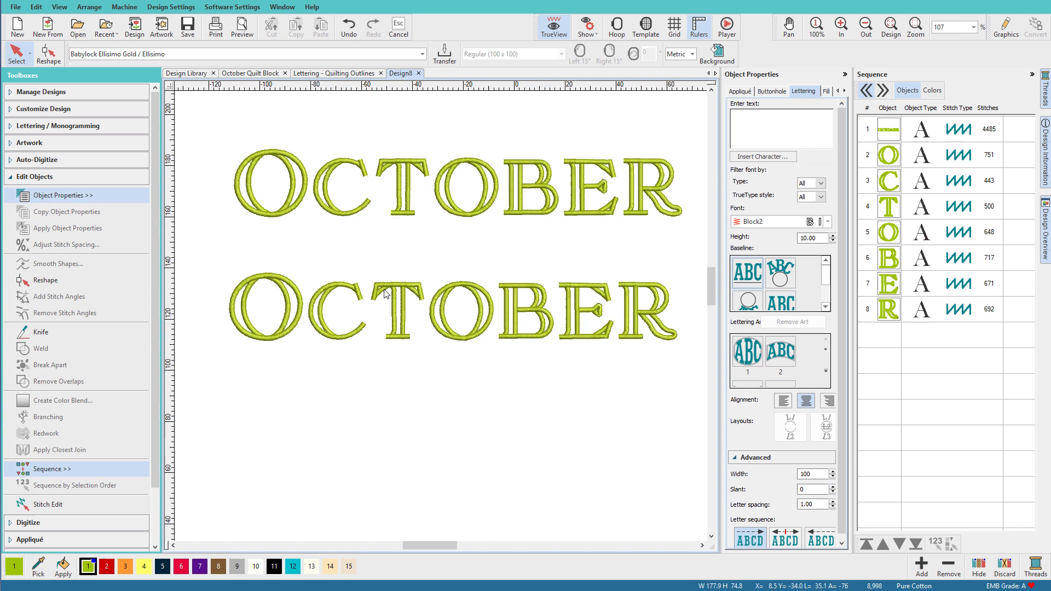
{"action": "left_click", "coordinate": [892, 260]}
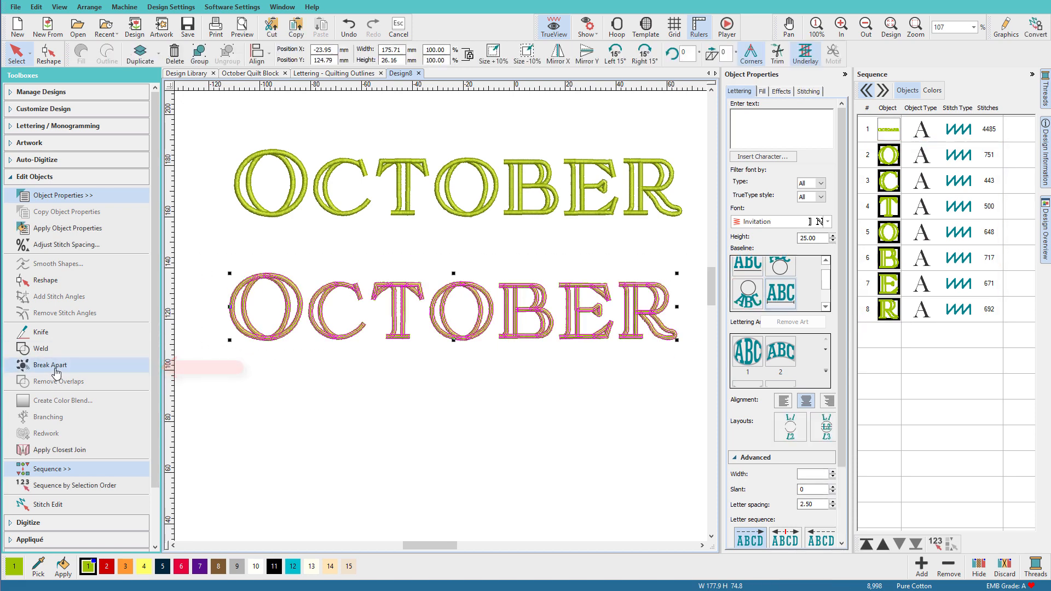
{"action": "left_click", "coordinate": [49, 364]}
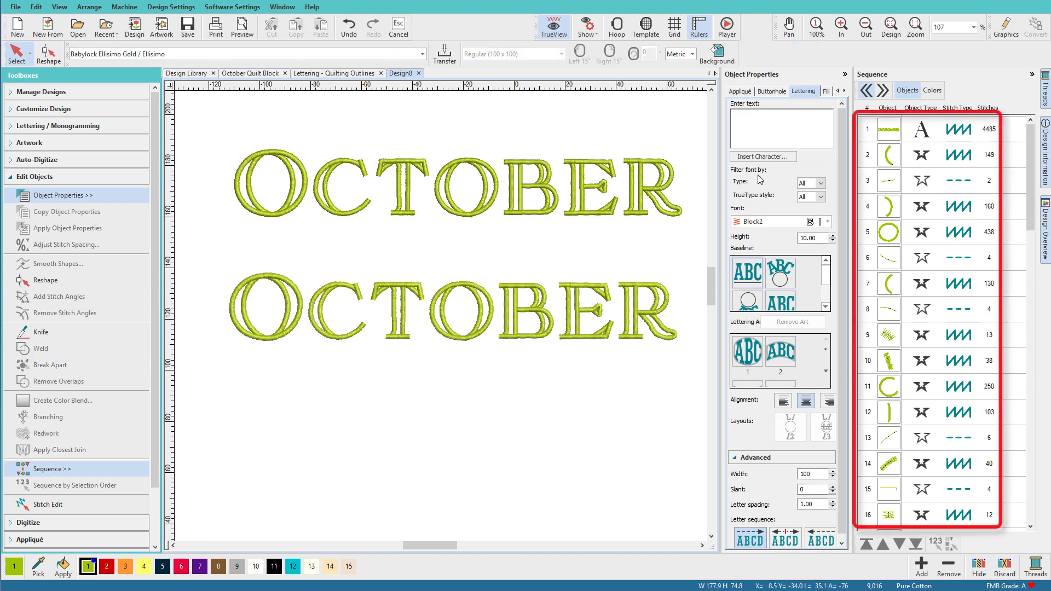
- Remove the short two-stitch run connector pieces listed in the Sequence docker
{"action": "left_click", "coordinate": [887, 180]}
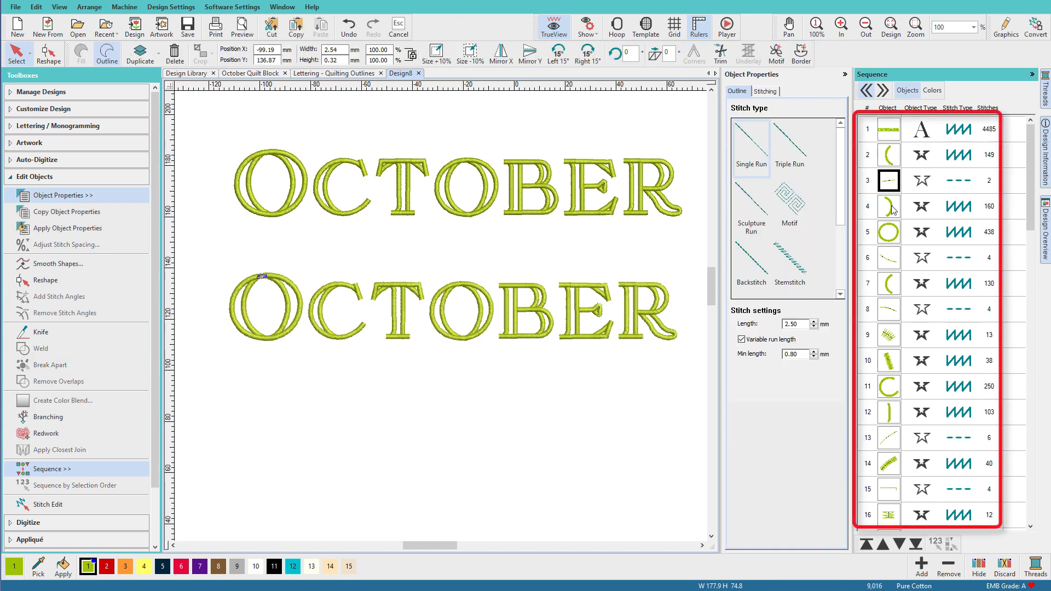
{"action": "left_click", "coordinate": [888, 257]}
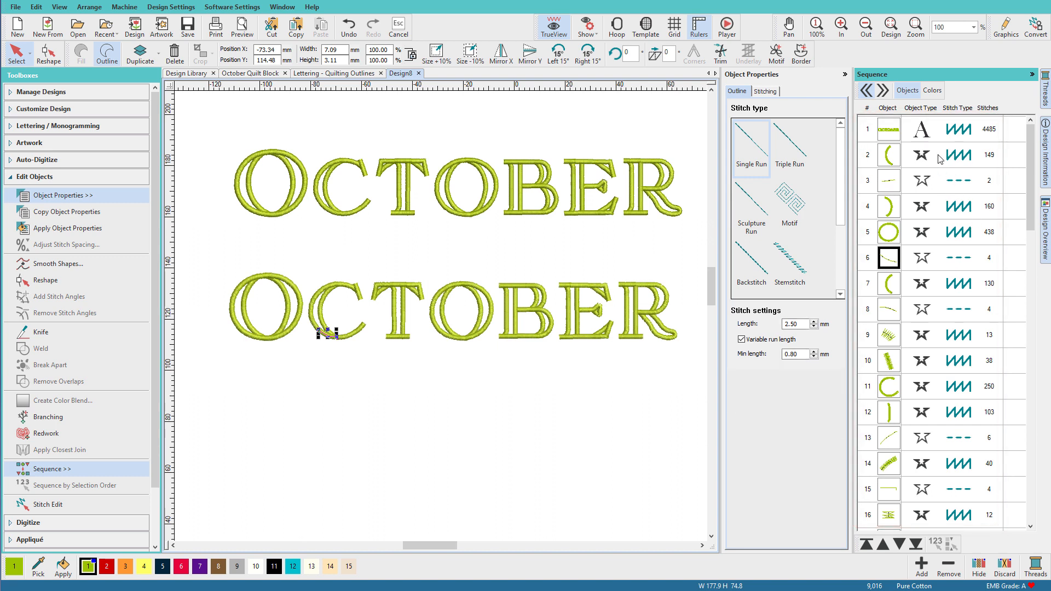
{"action": "mouse_move", "coordinate": [939, 188]}
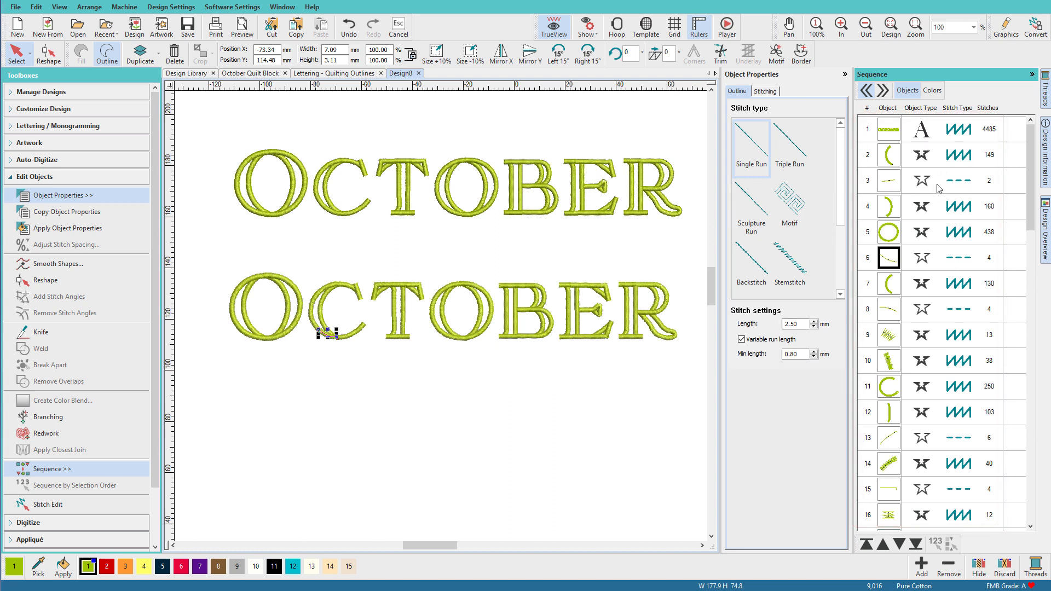
{"action": "mouse_move", "coordinate": [936, 195]}
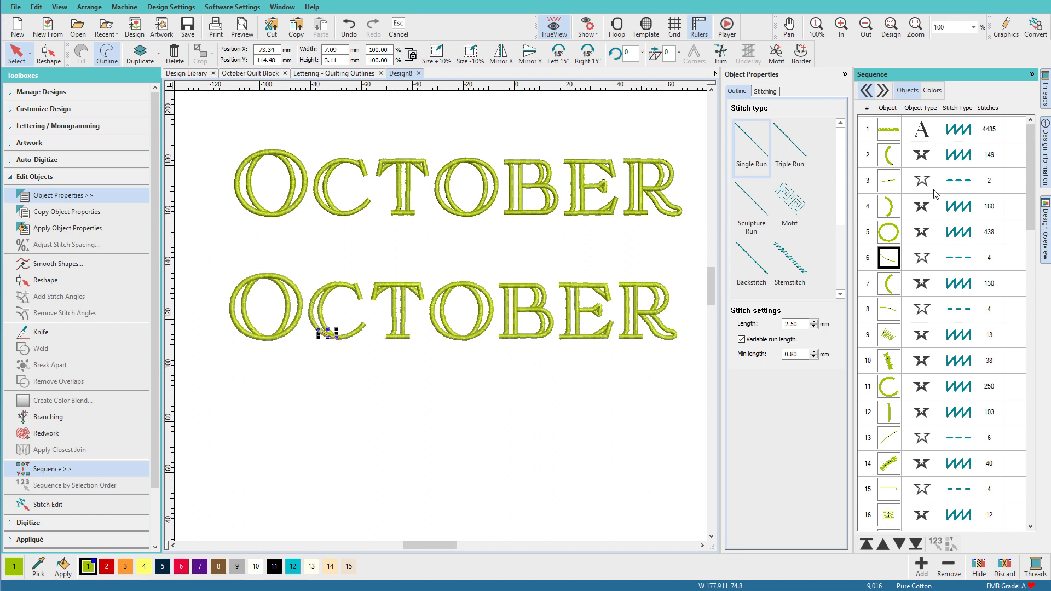
{"action": "mouse_move", "coordinate": [889, 191]}
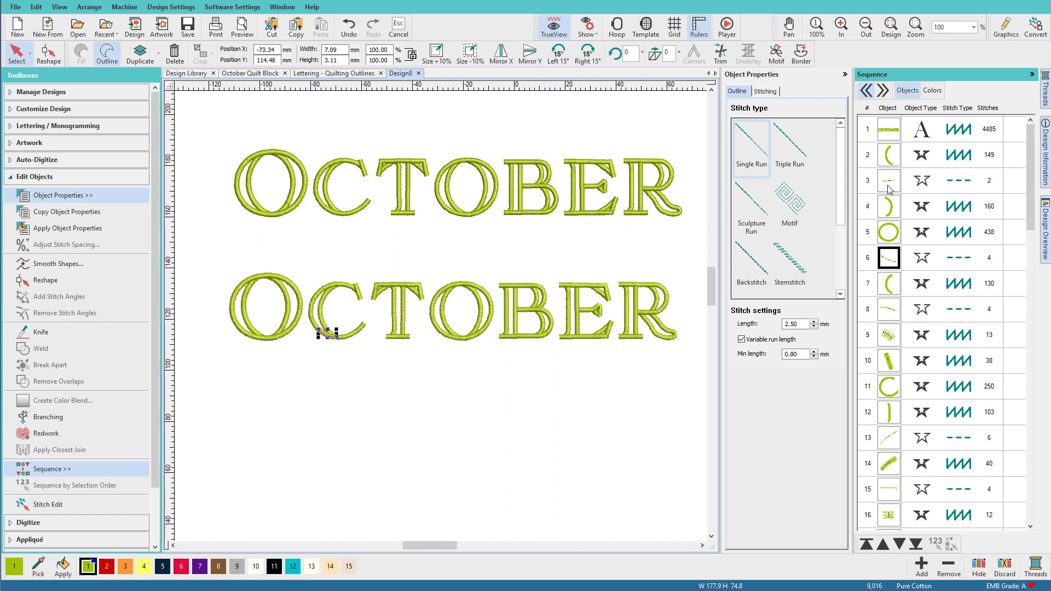
{"action": "left_click", "coordinate": [889, 180]}
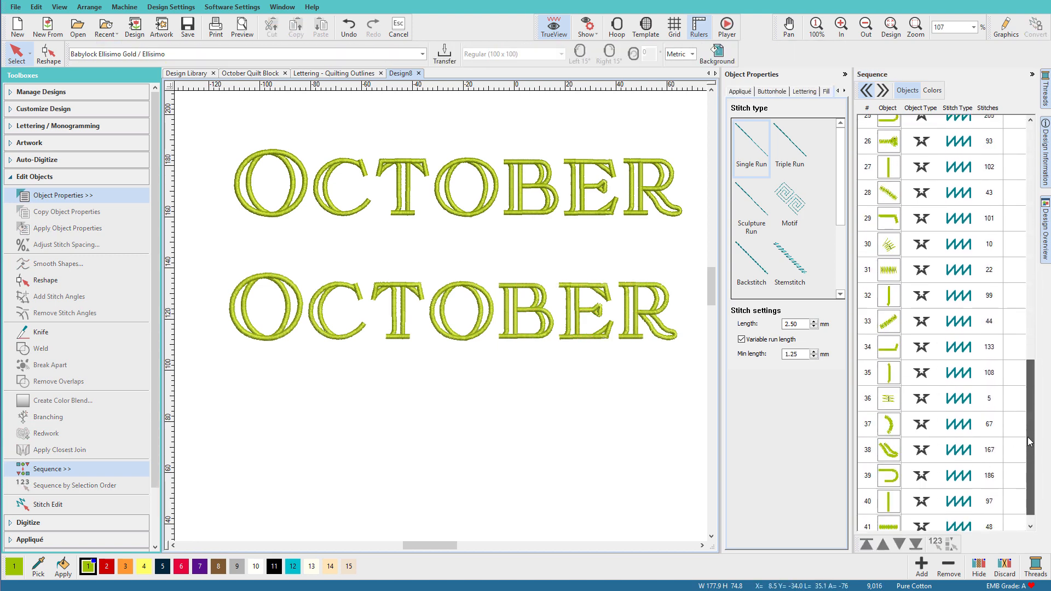
{"action": "scroll", "scroll_direction": "up", "scroll_amount": 3}
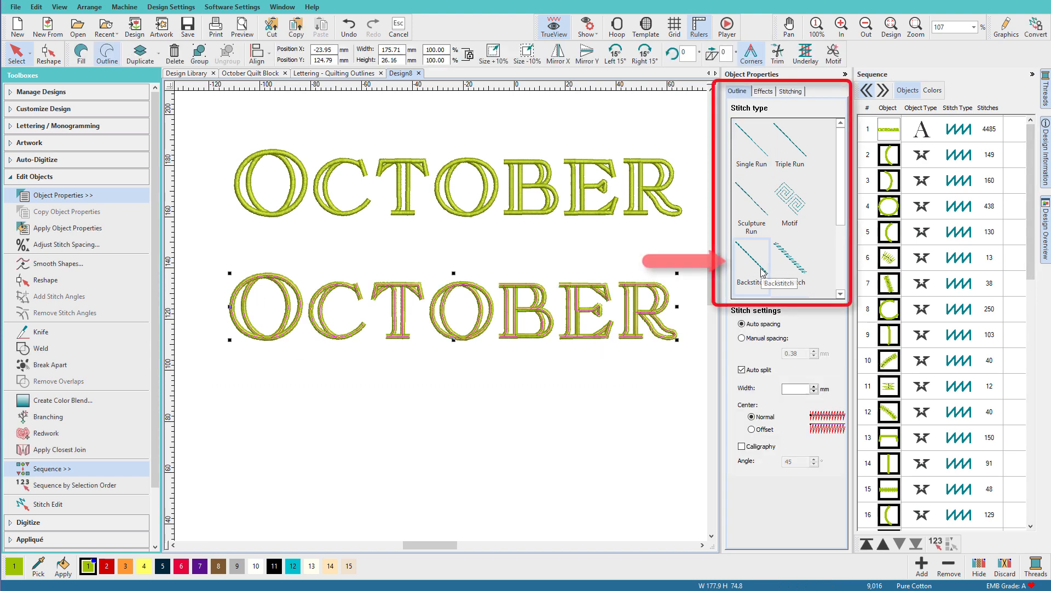
- Set the selected lower-word pieces to the Backstitch stitch type
{"action": "left_click", "coordinate": [750, 262]}
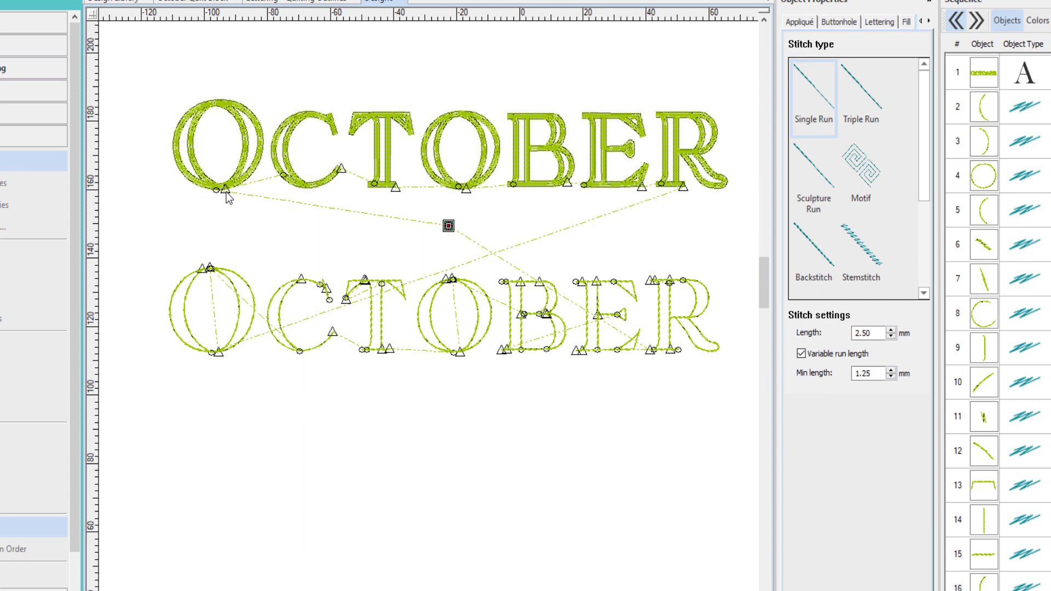
{"action": "mouse_move", "coordinate": [281, 183]}
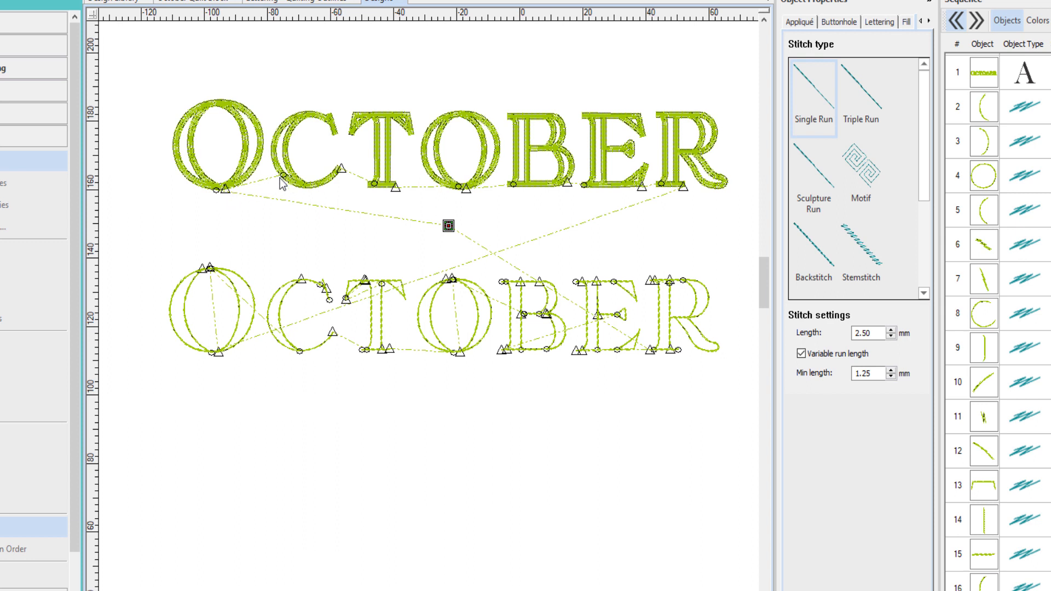
{"action": "mouse_move", "coordinate": [268, 188]}
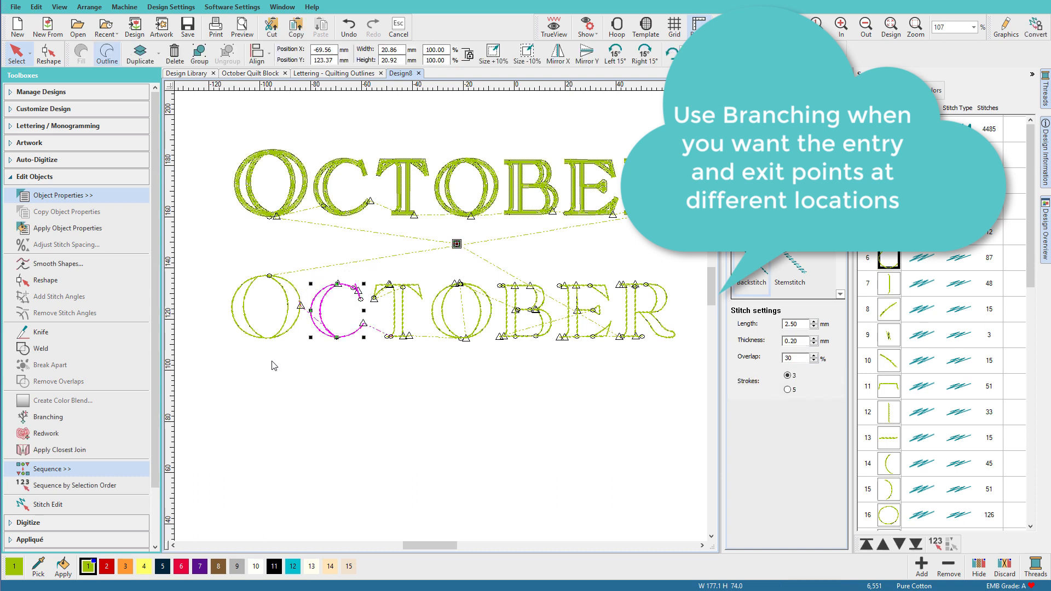
{"action": "mouse_move", "coordinate": [47, 416]}
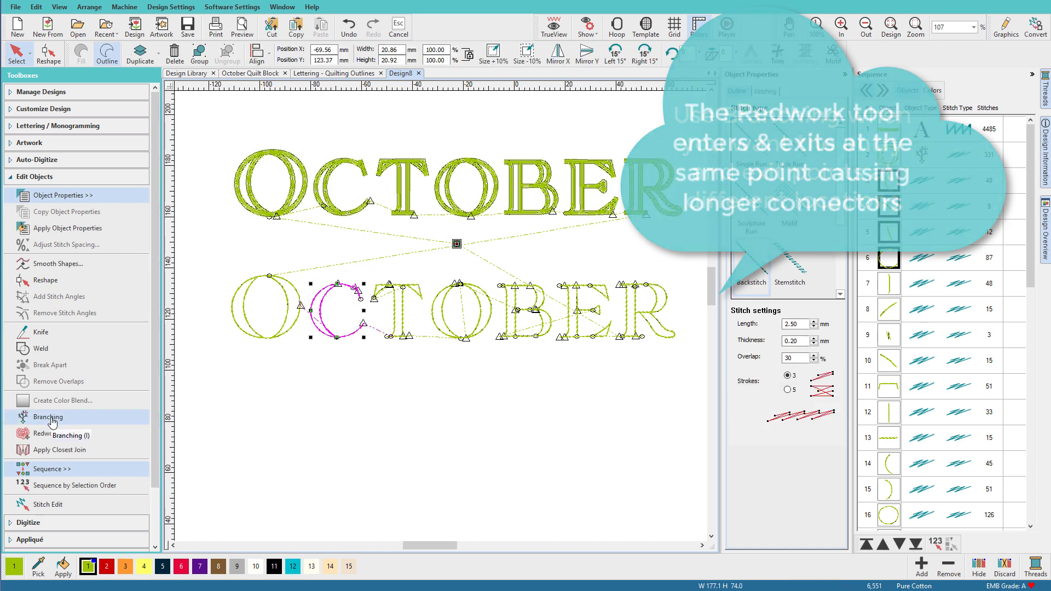
{"action": "mouse_move", "coordinate": [49, 417]}
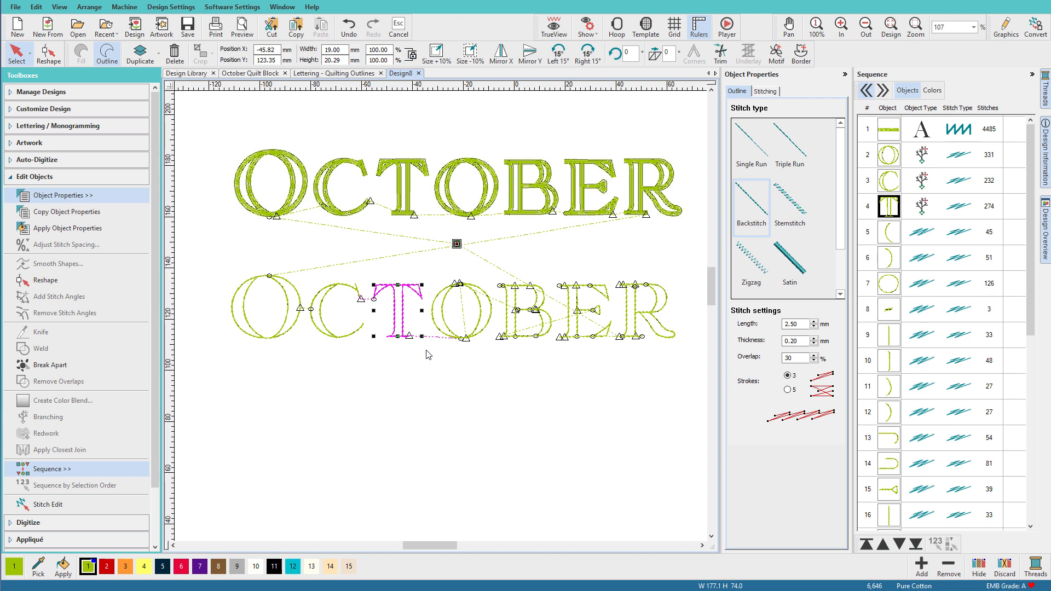
{"action": "mouse_move", "coordinate": [419, 278]}
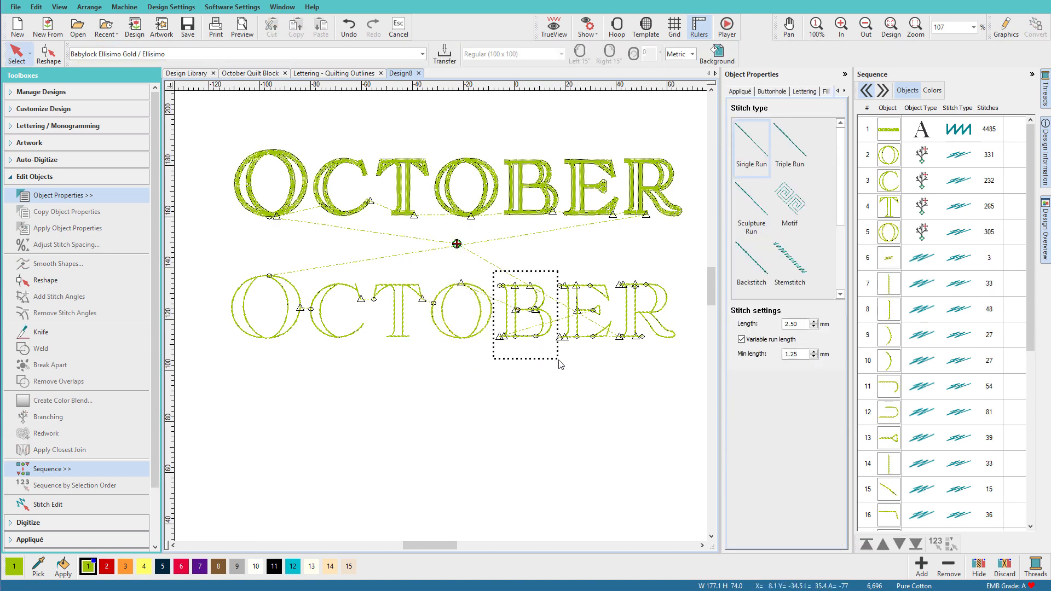
- Branch the B and R outline pieces into single letter objects, then deselect
{"action": "left_click", "coordinate": [528, 308]}
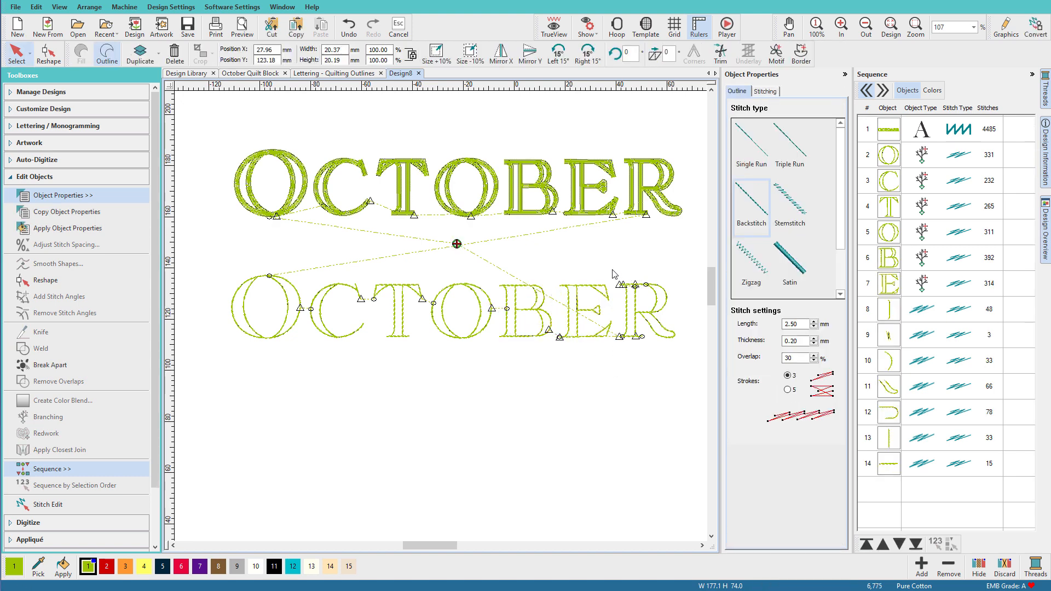
{"action": "left_click", "coordinate": [644, 310]}
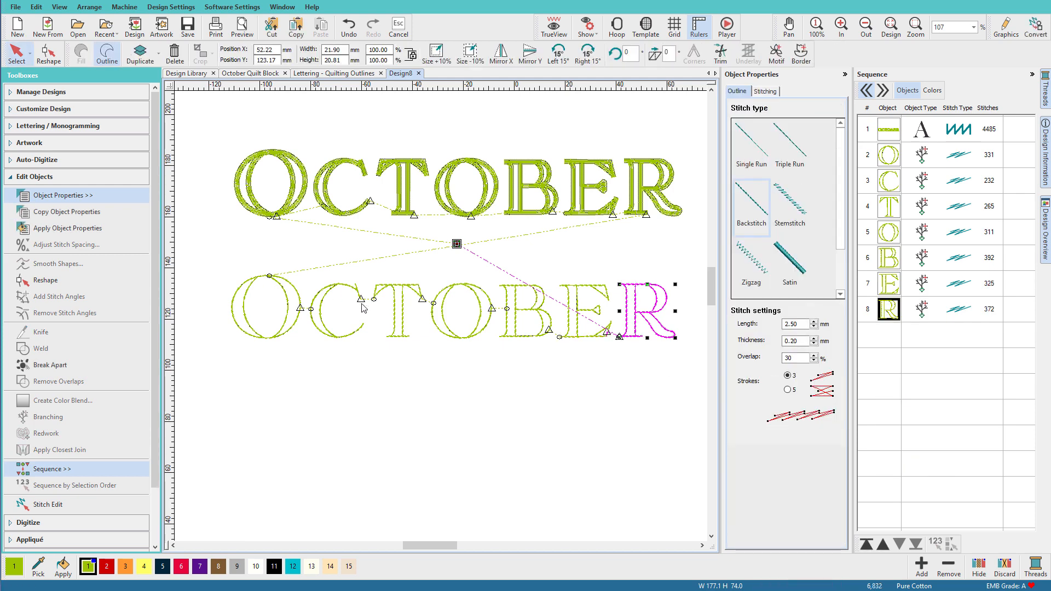
{"action": "mouse_move", "coordinate": [364, 307]}
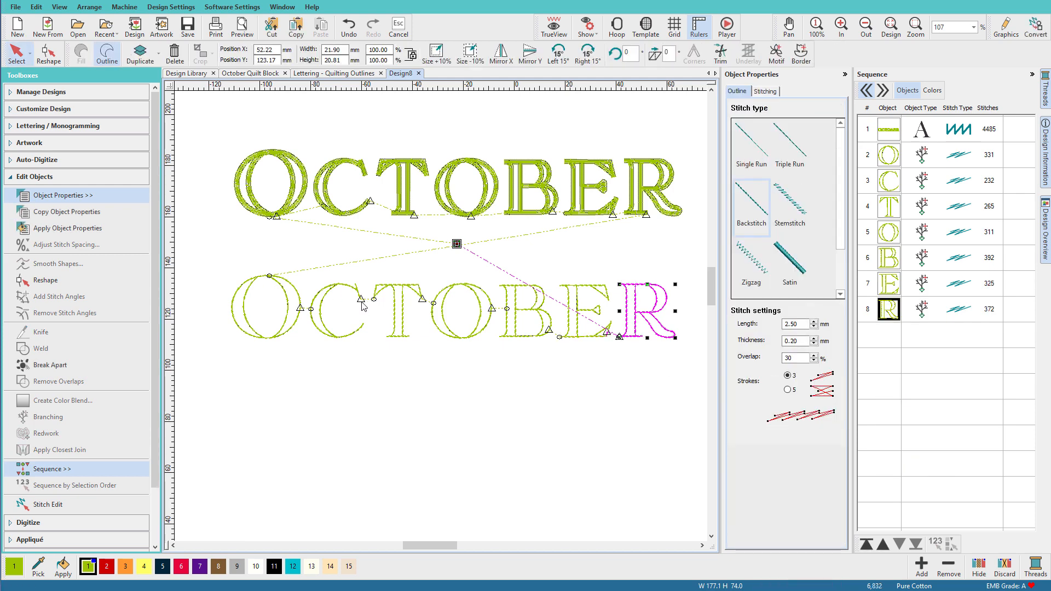
{"action": "mouse_move", "coordinate": [364, 328]}
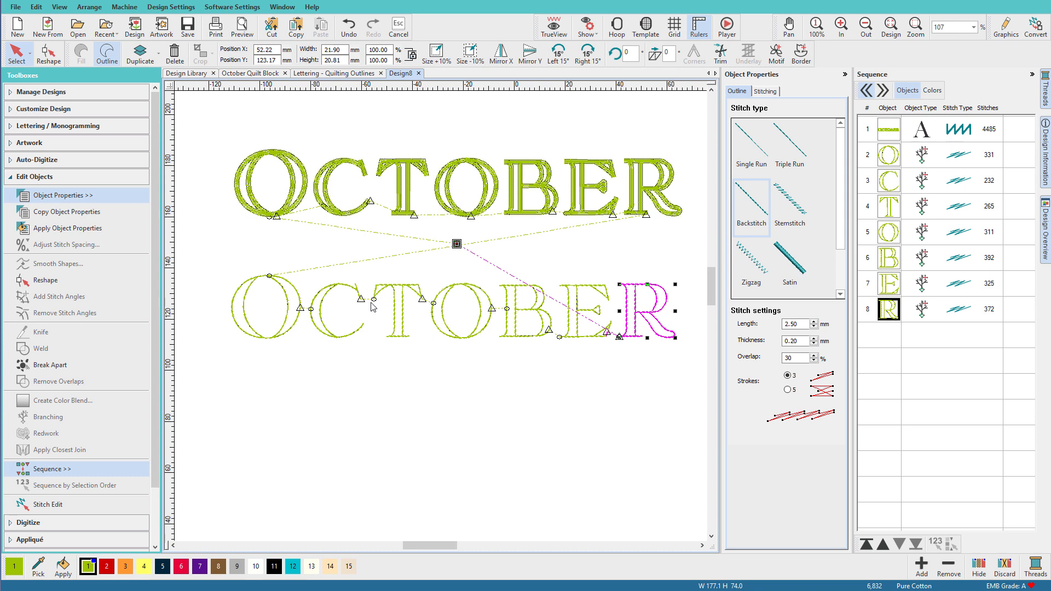
{"action": "mouse_move", "coordinate": [301, 319]}
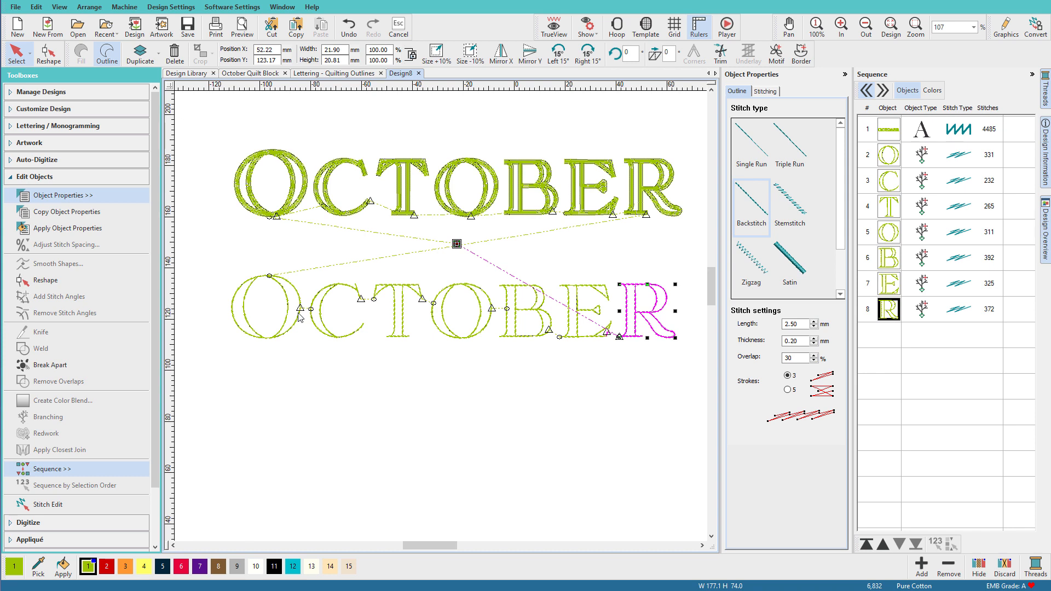
{"action": "mouse_move", "coordinate": [398, 305]}
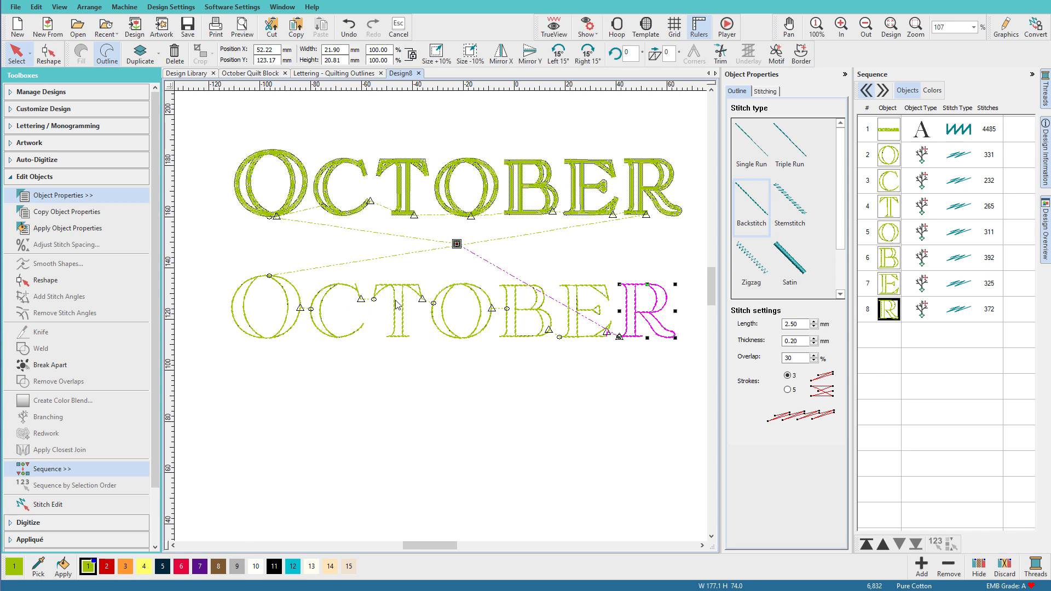
{"action": "mouse_move", "coordinate": [302, 318]}
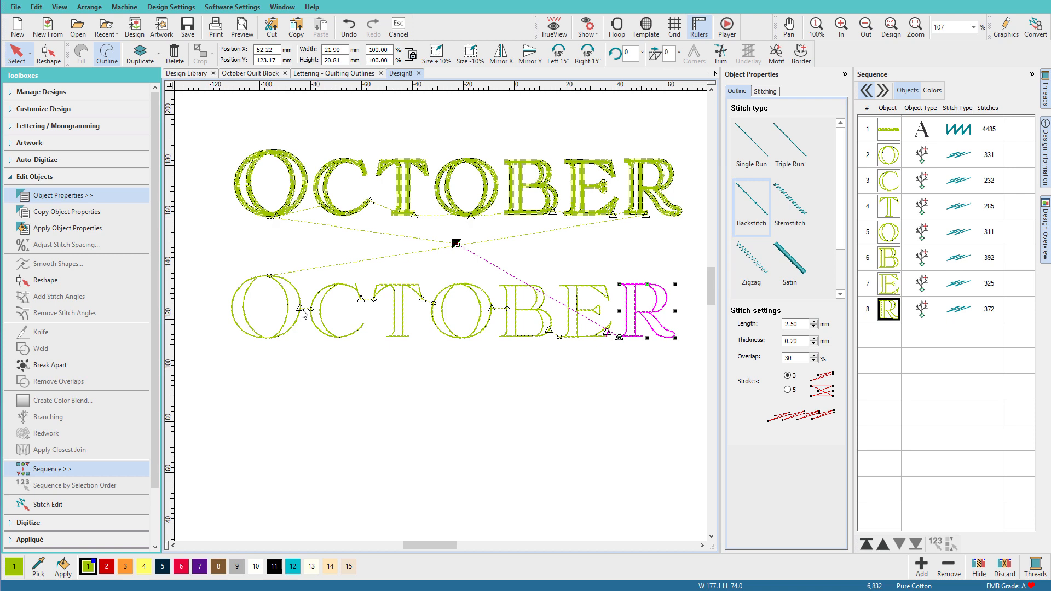
{"action": "left_click", "coordinate": [765, 90]}
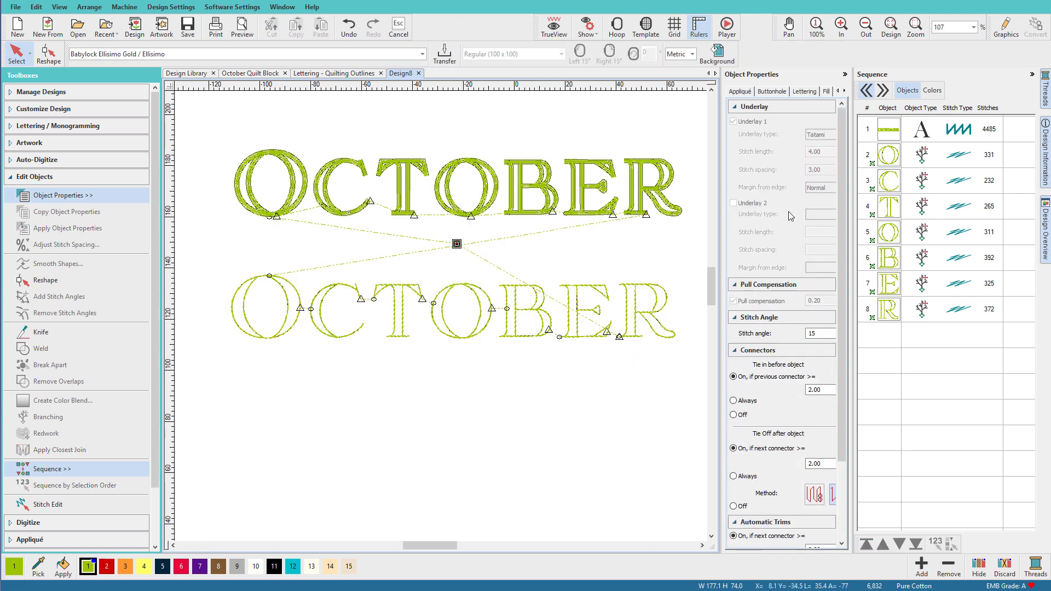
- Select every branched backstitch letter of the lower OCTOBER together
{"action": "left_click", "coordinate": [456, 308]}
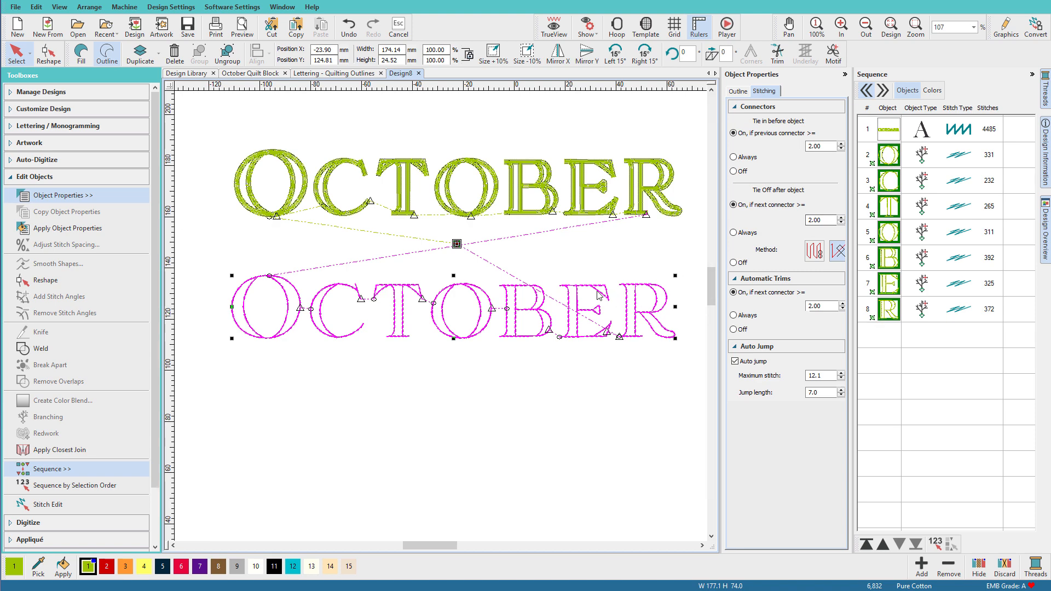
{"action": "mouse_move", "coordinate": [595, 278]}
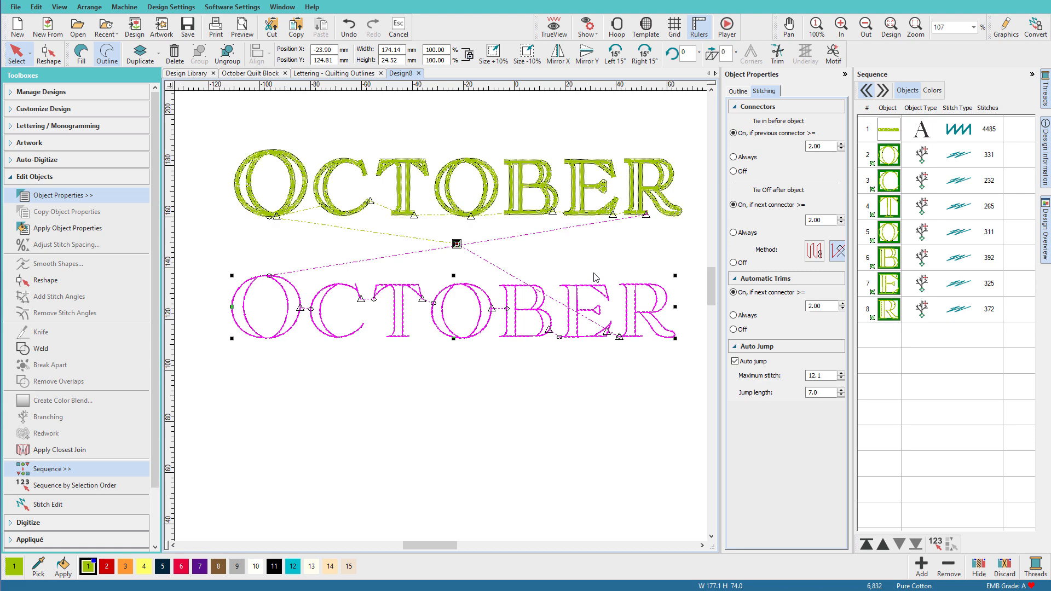
{"action": "mouse_move", "coordinate": [474, 304]}
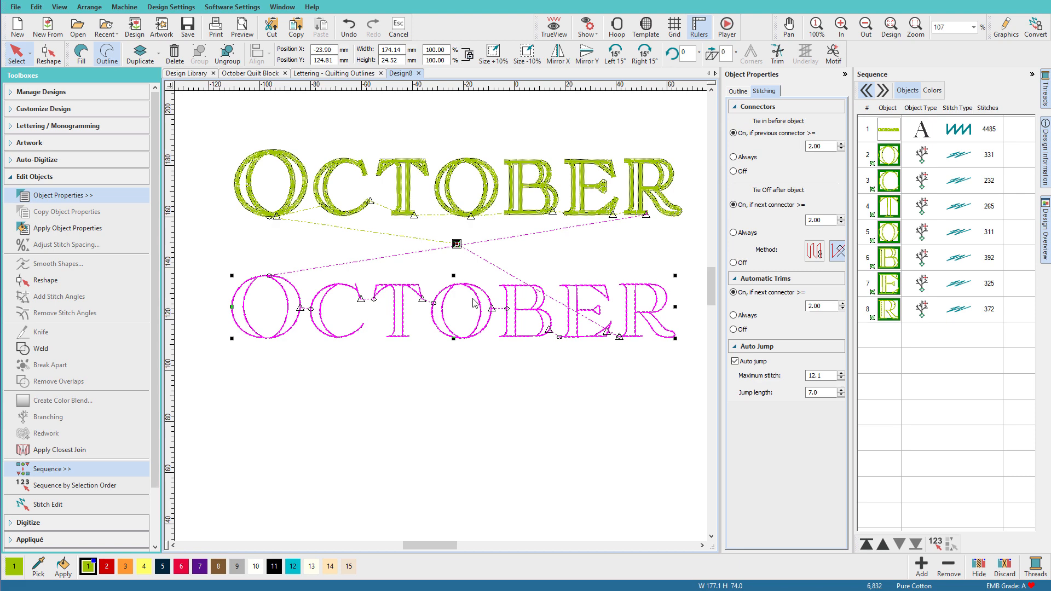
{"action": "mouse_move", "coordinate": [471, 341]}
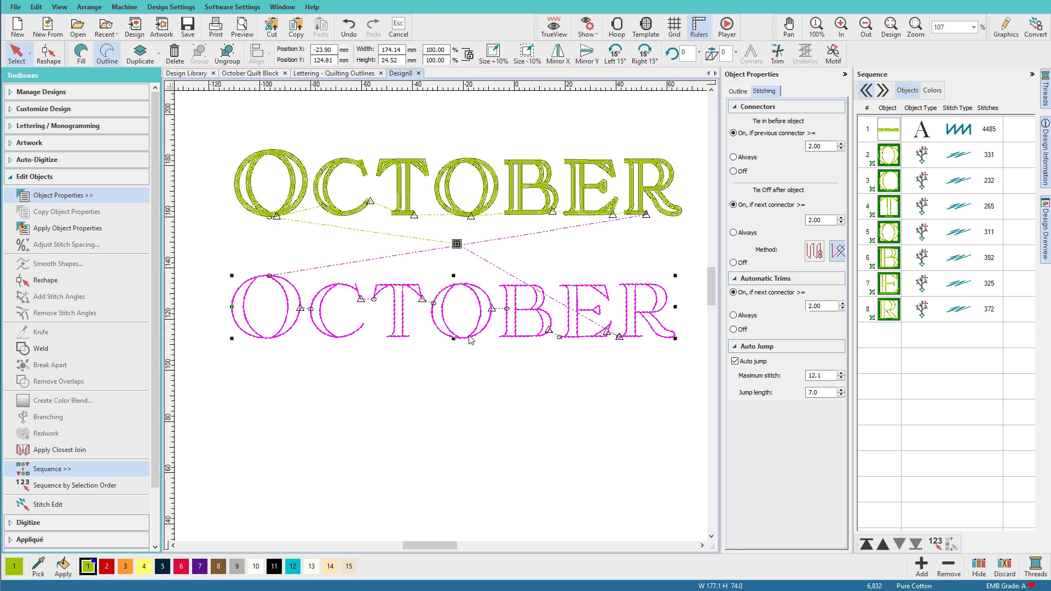
{"action": "mouse_move", "coordinate": [421, 272]}
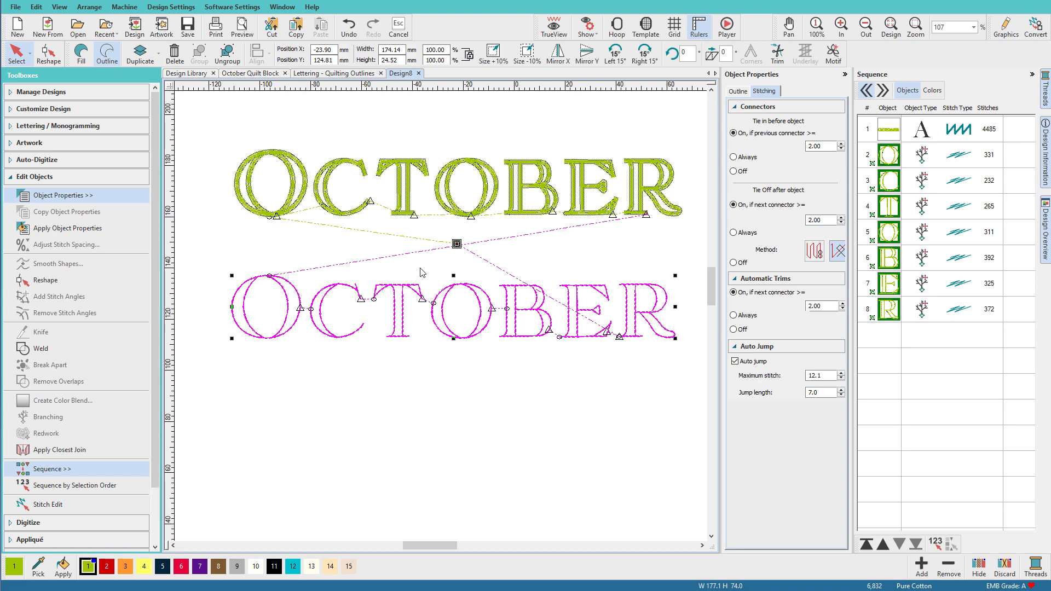
{"action": "mouse_move", "coordinate": [469, 333]}
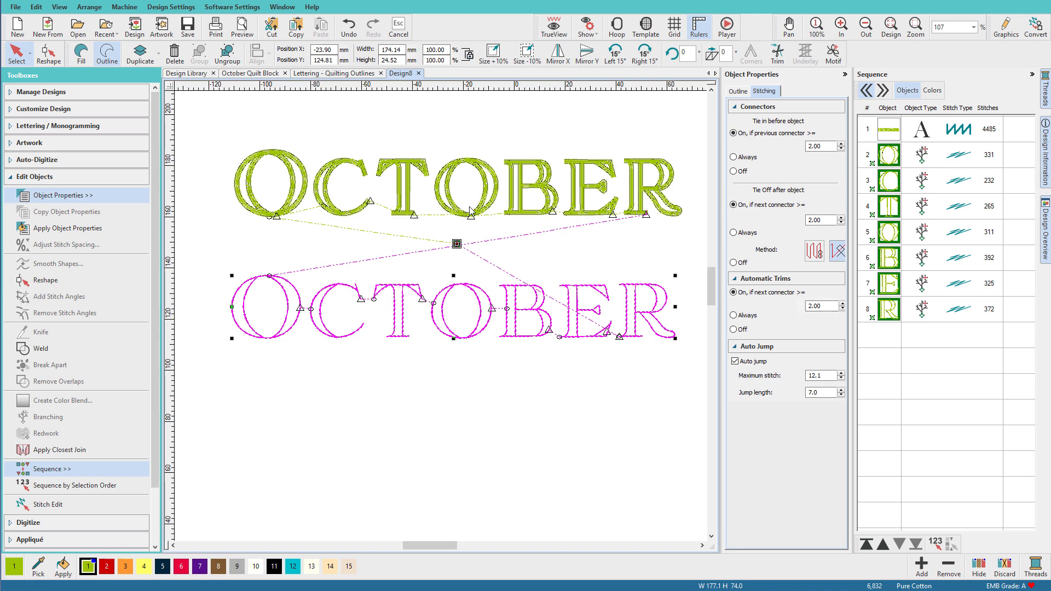
{"action": "mouse_move", "coordinate": [473, 209]}
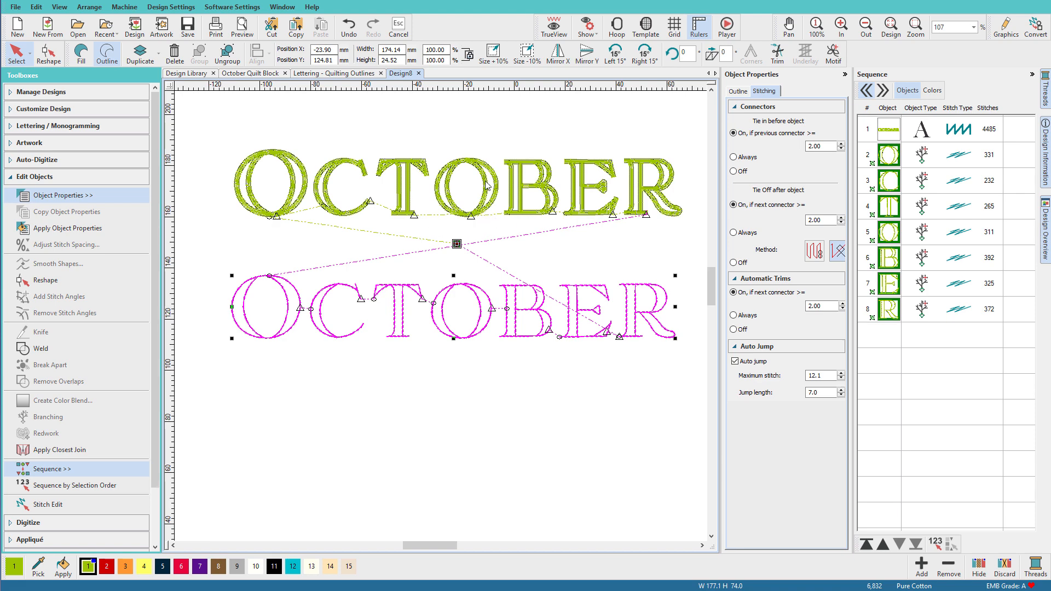
{"action": "mouse_move", "coordinate": [469, 259]}
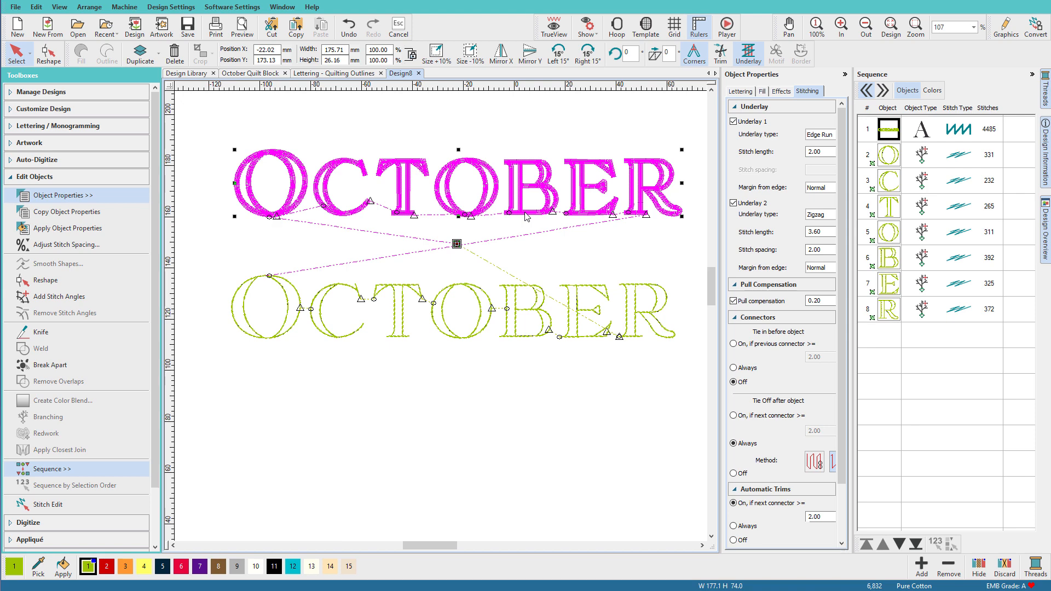
{"action": "mouse_move", "coordinate": [615, 269]}
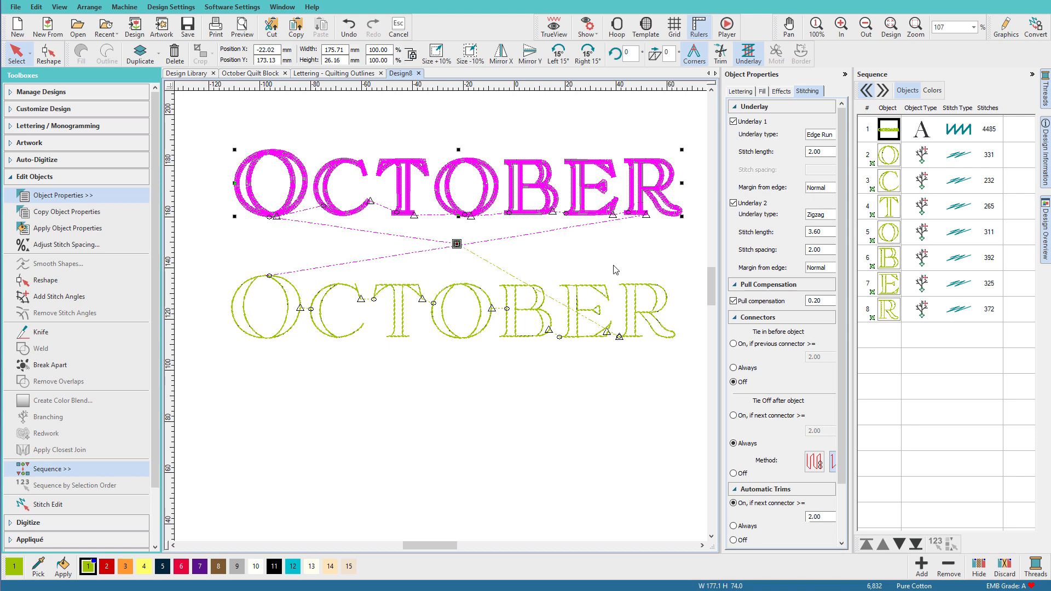